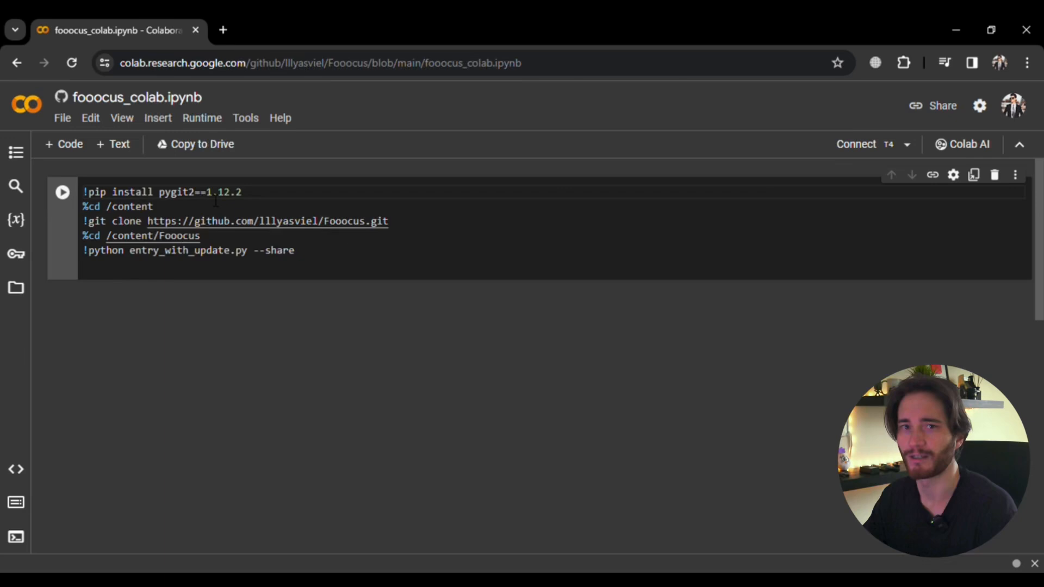
Run the Fooocus setup cell and wait for the public gradio.live link.
left_click(137, 96)
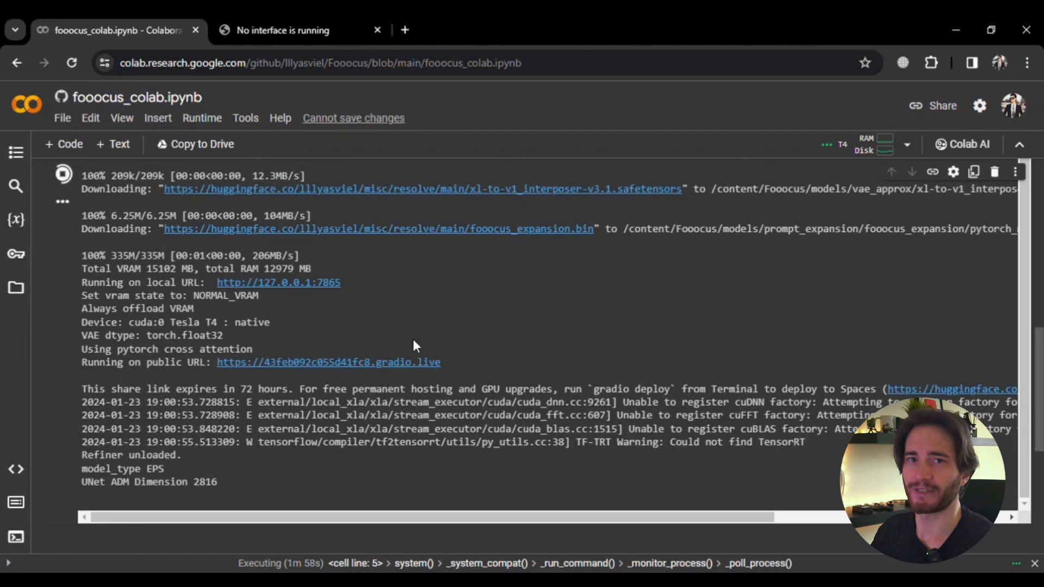
mouse_move(307, 341)
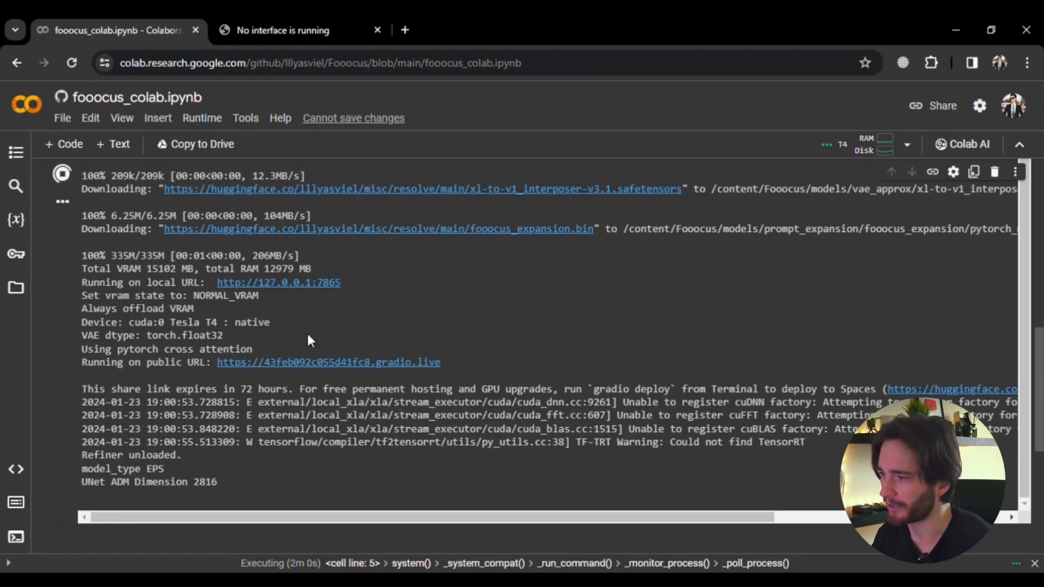
Launch the Fooocus web UI from the share link and review the Setting options.
left_click(329, 362)
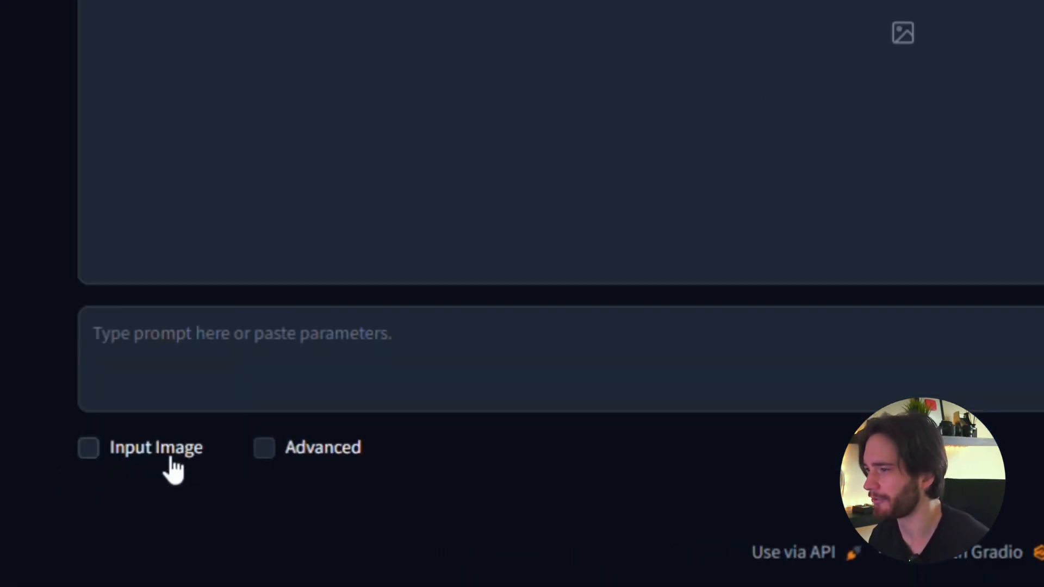
mouse_move(194, 476)
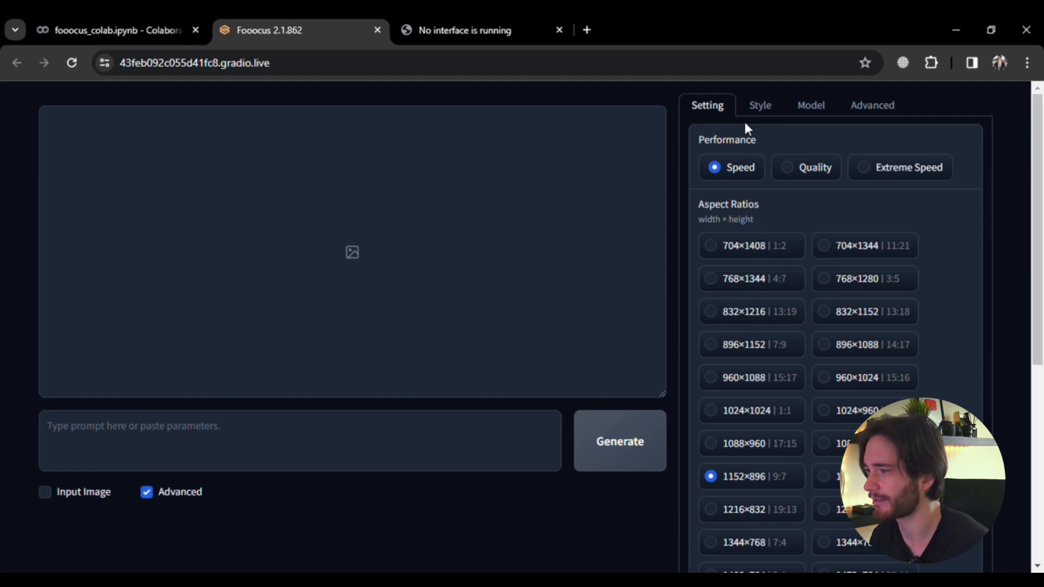
mouse_move(759, 198)
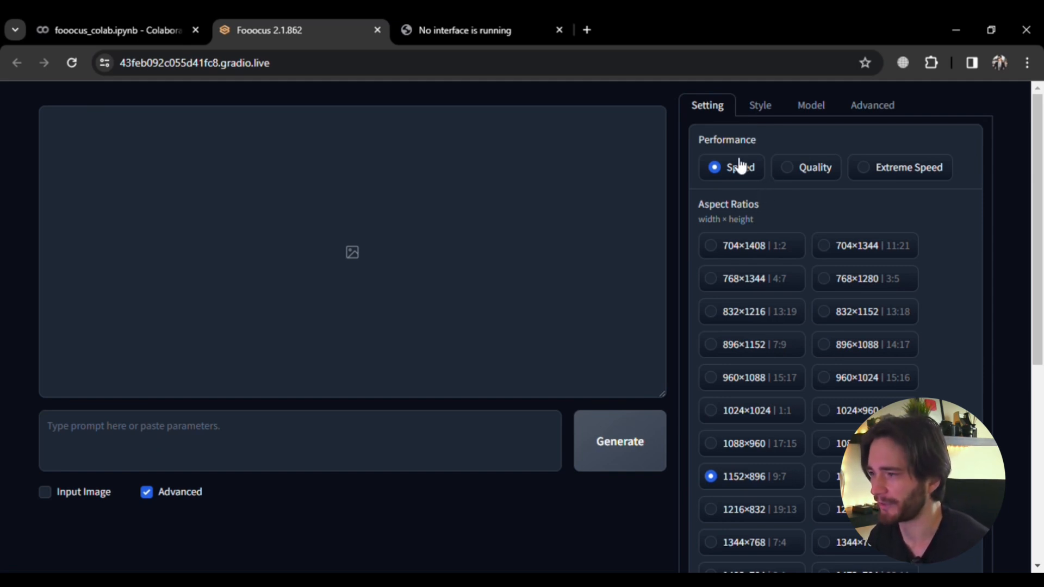
scroll("down", 3)
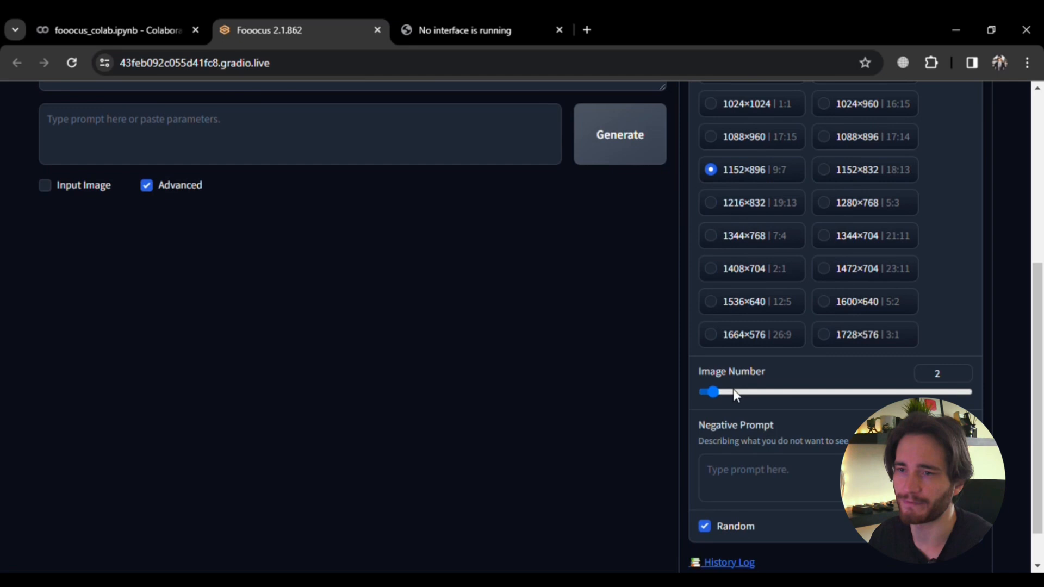
scroll("down", 3)
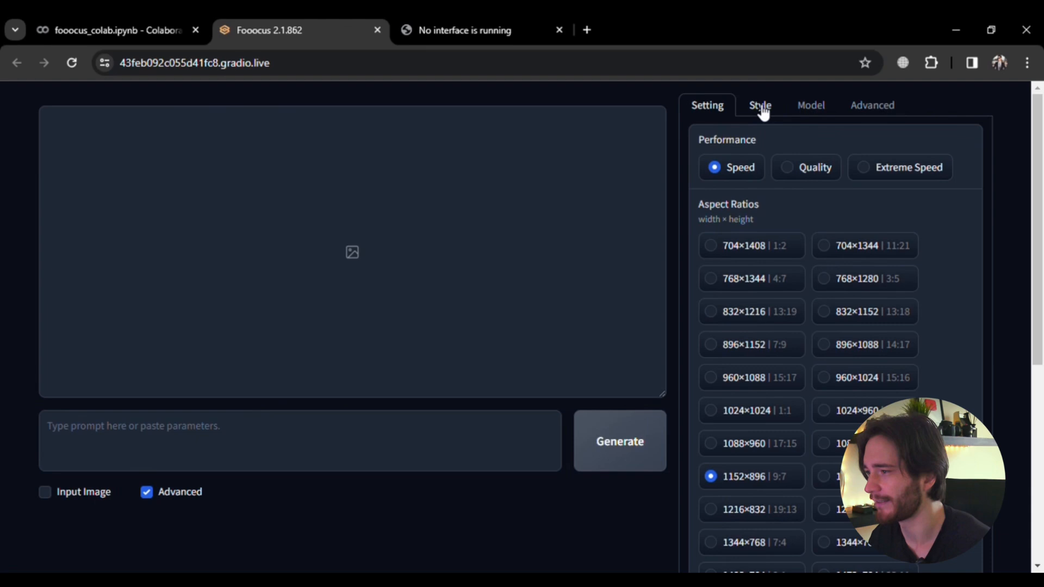
Review the style presets, pick a different base model than juggernautXL, and return to Setting.
left_click(759, 105)
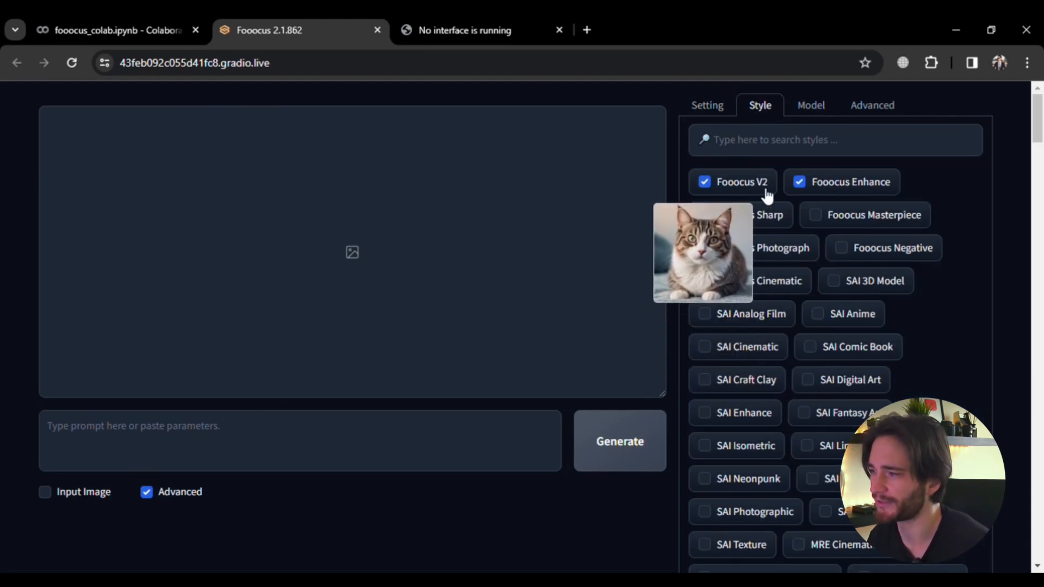
left_click(703, 214)
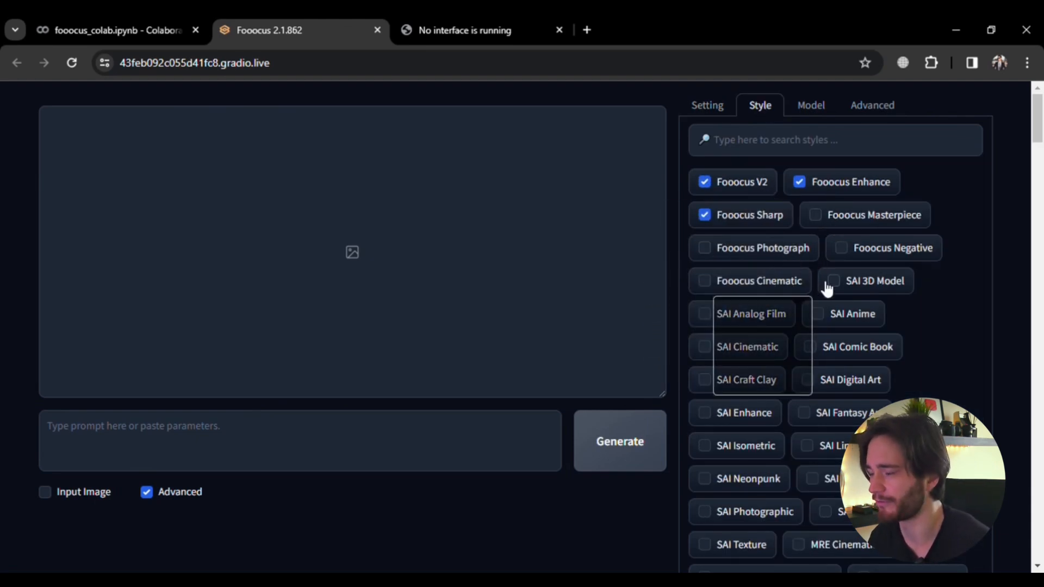
left_click(809, 104)
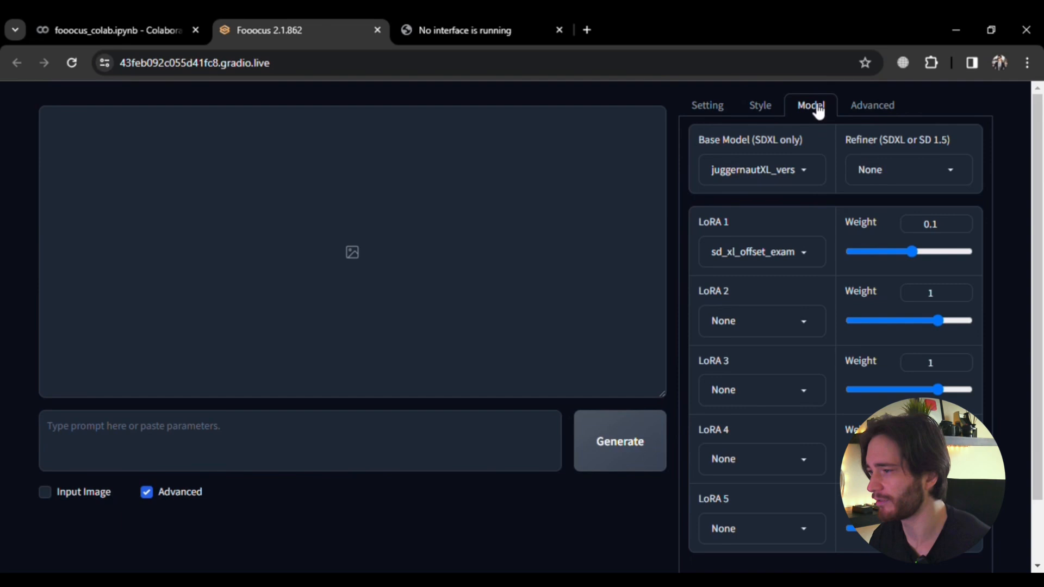
mouse_move(790, 180)
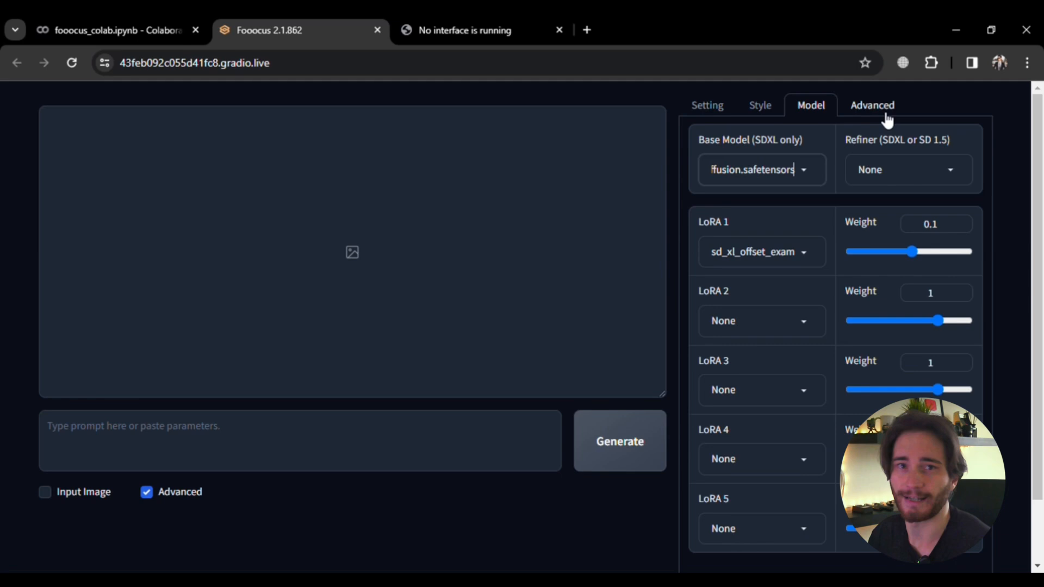
left_click(872, 104)
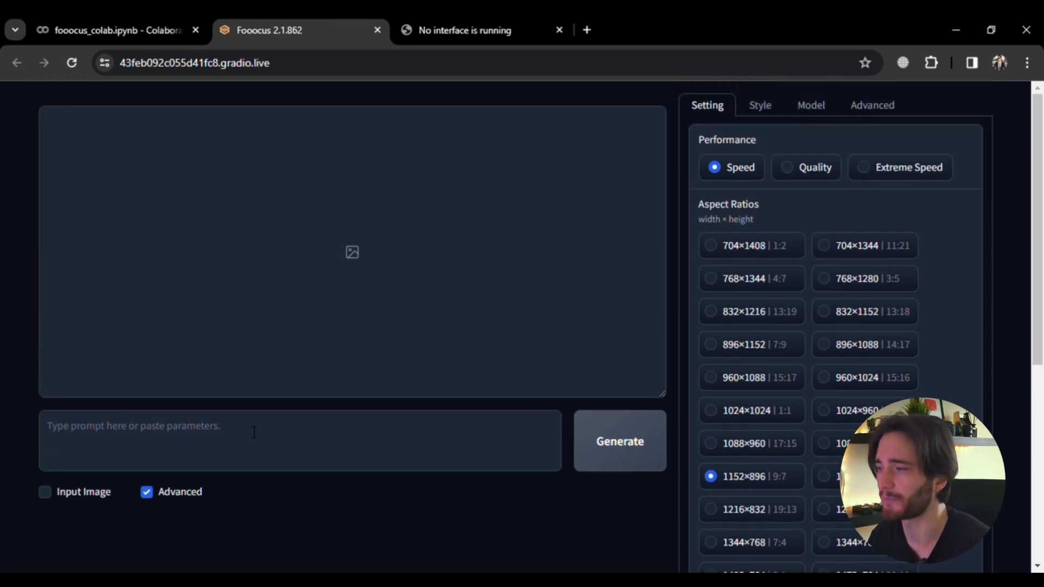
Generate two close-up portraits of a beautiful girl with bright expressive eyes and flawless skin.
type("Close-up of a beautiful girl's face, featuring bright, expressive eyes, flawless skin, and a gentle smile, with a soft, blurred background")
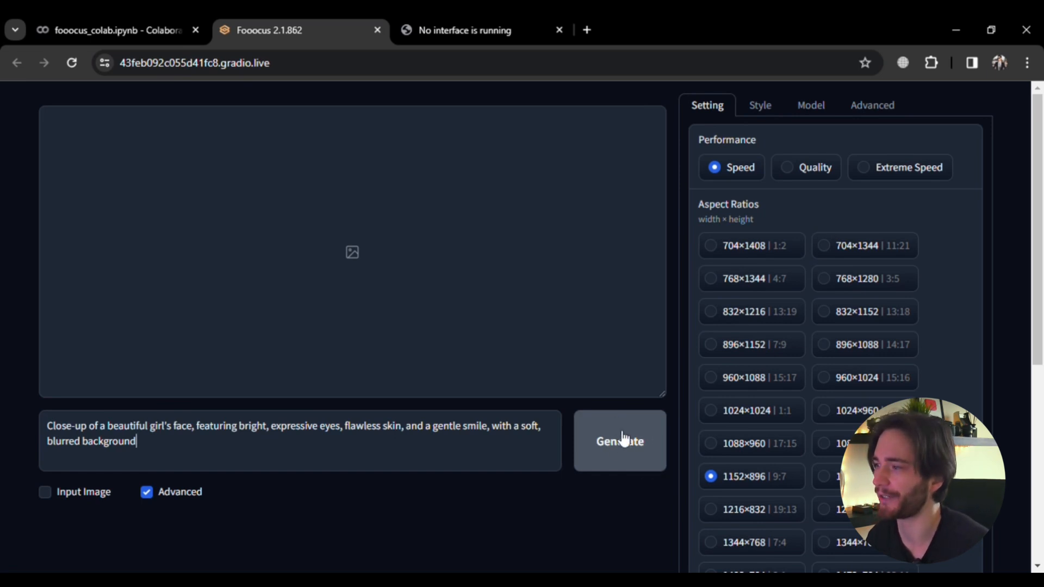
left_click(619, 441)
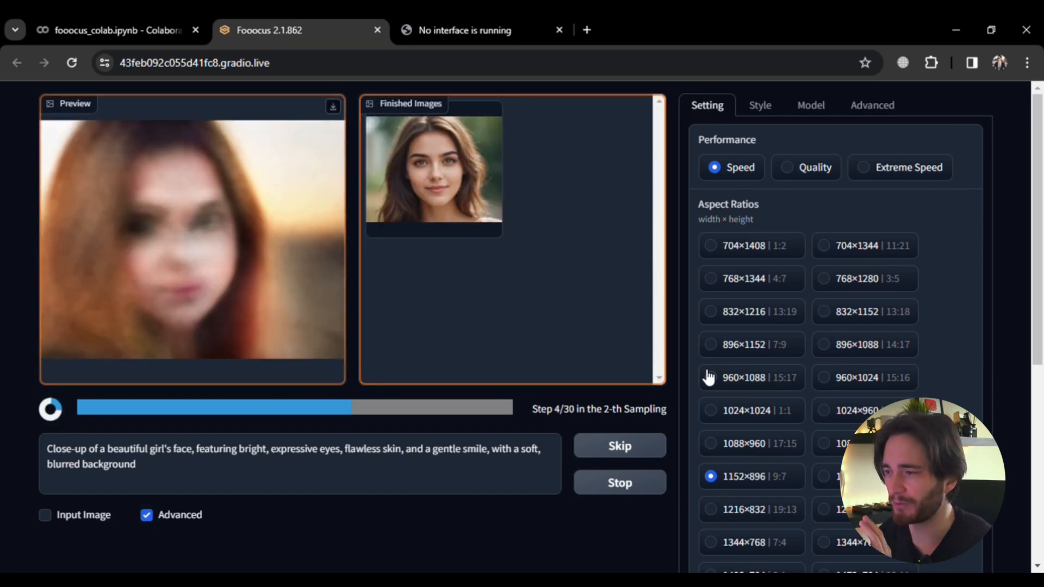
scroll("down", 3)
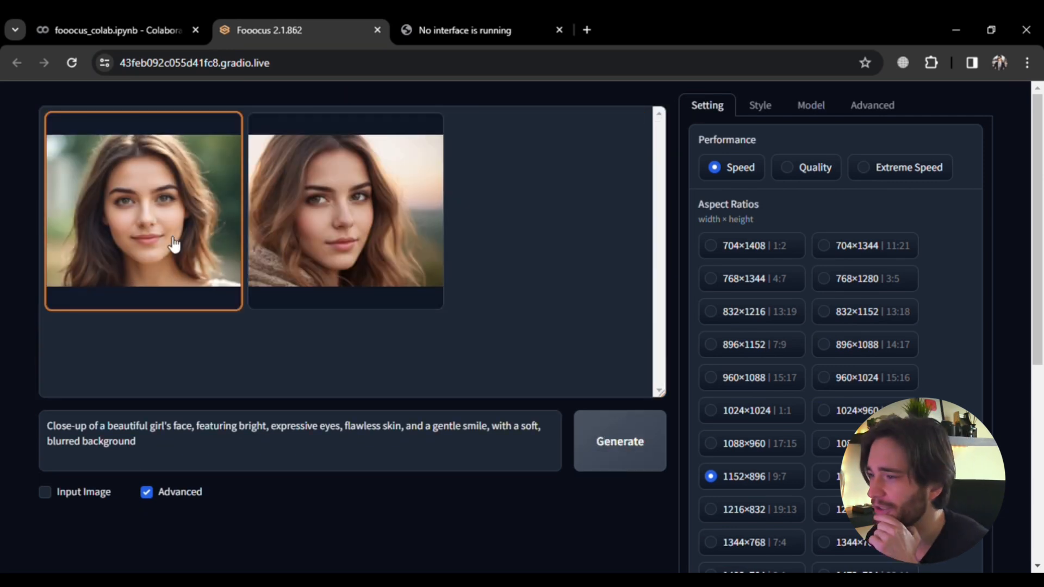
Enlarge the first generated portrait for closer inspection.
left_click(144, 212)
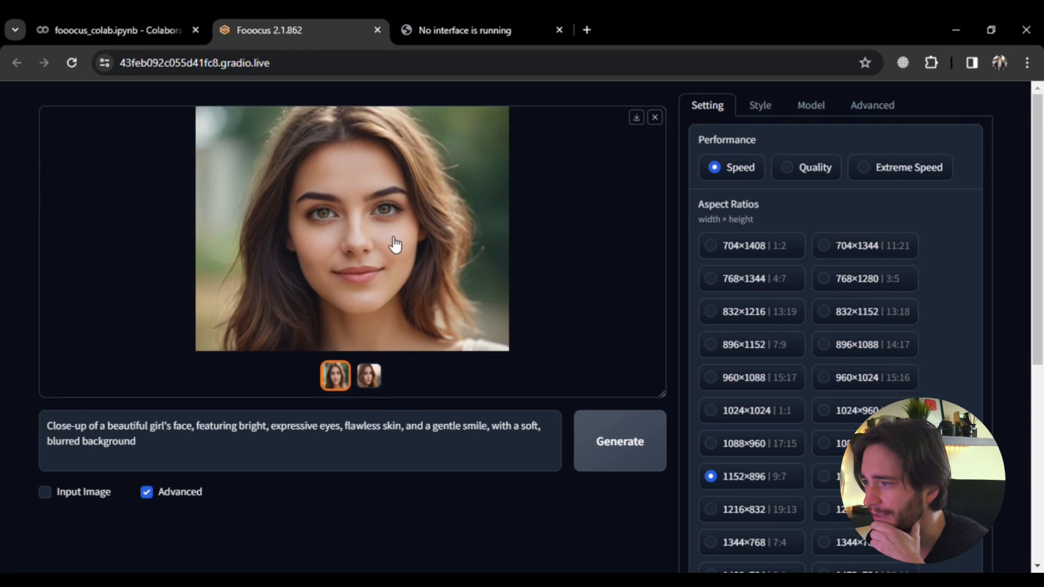
mouse_move(634, 130)
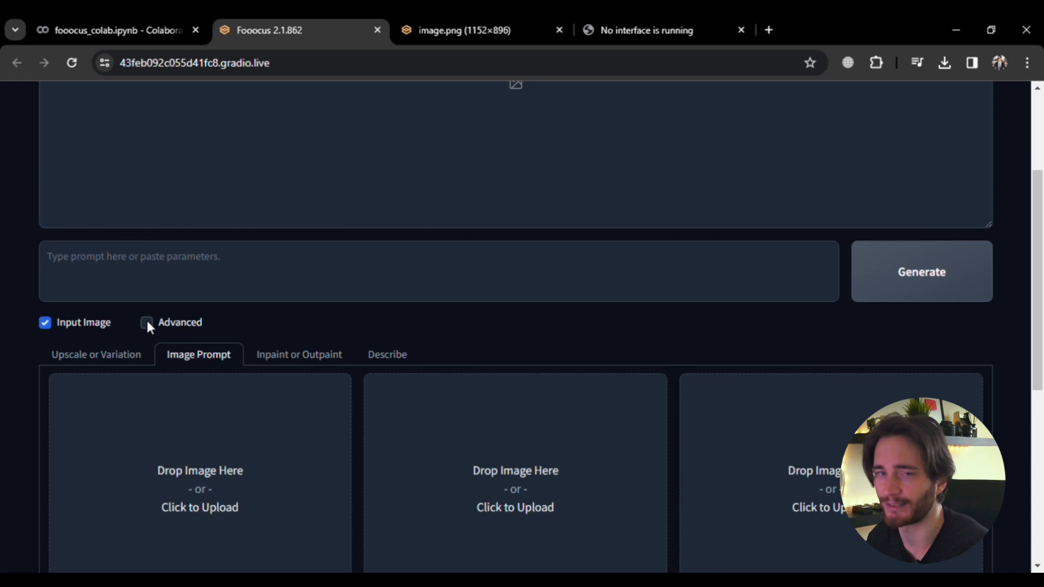
Re-enable Advanced and load the portrait into the first Image Prompt slot.
left_click(147, 322)
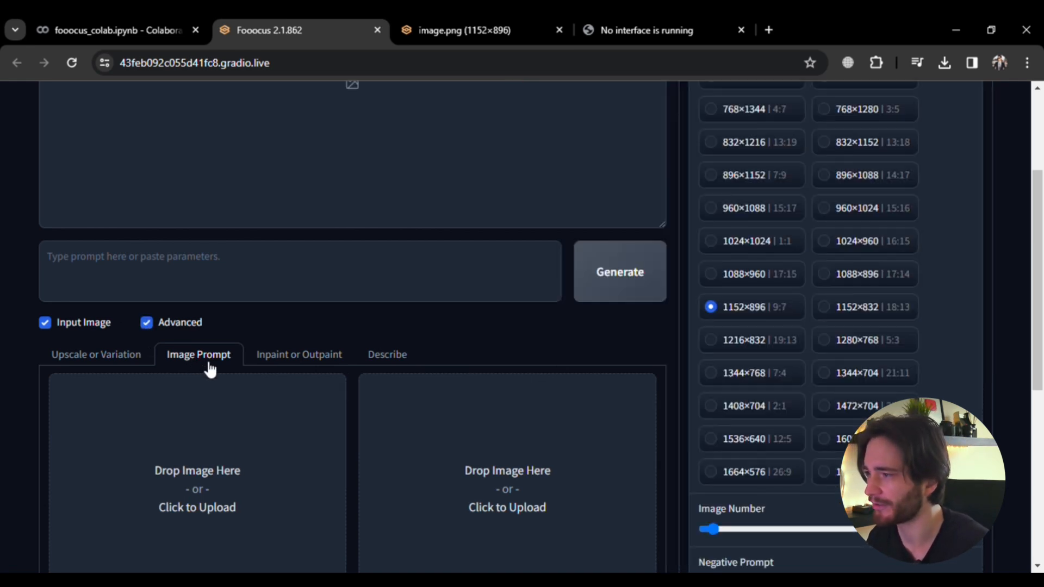
mouse_move(197, 496)
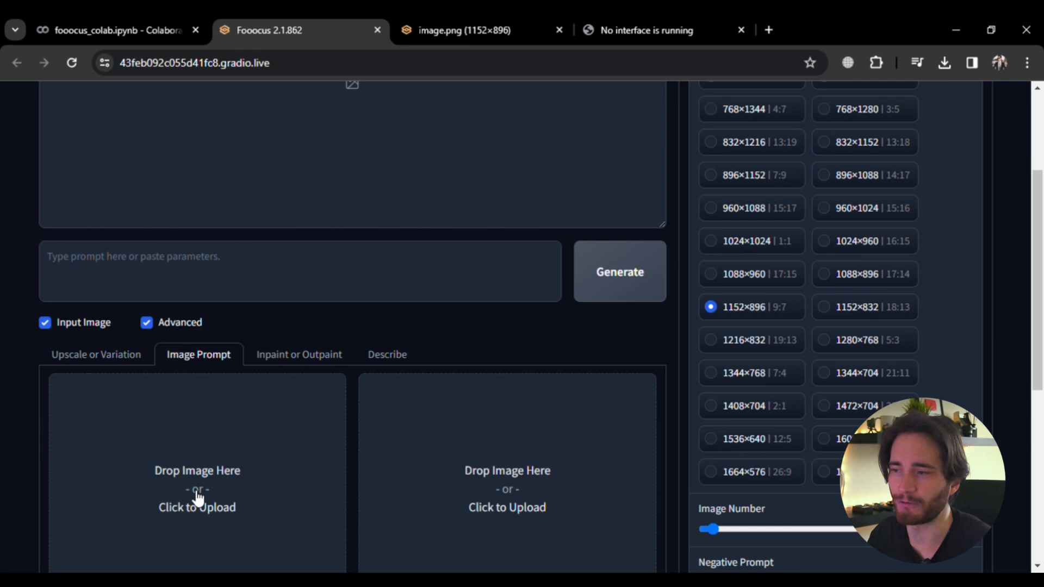
scroll("down", 3)
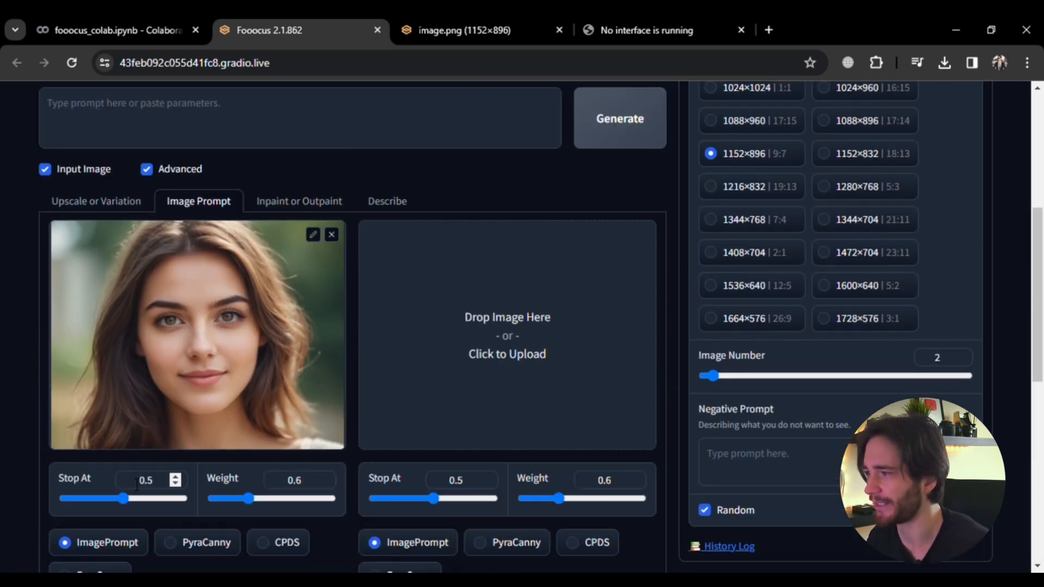
scroll("down", 3)
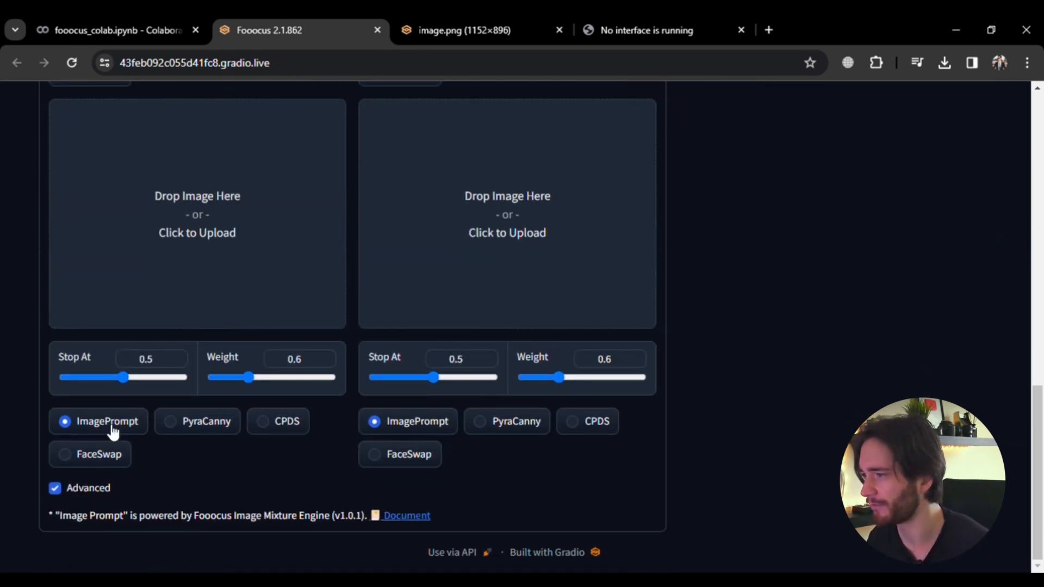
mouse_move(79, 475)
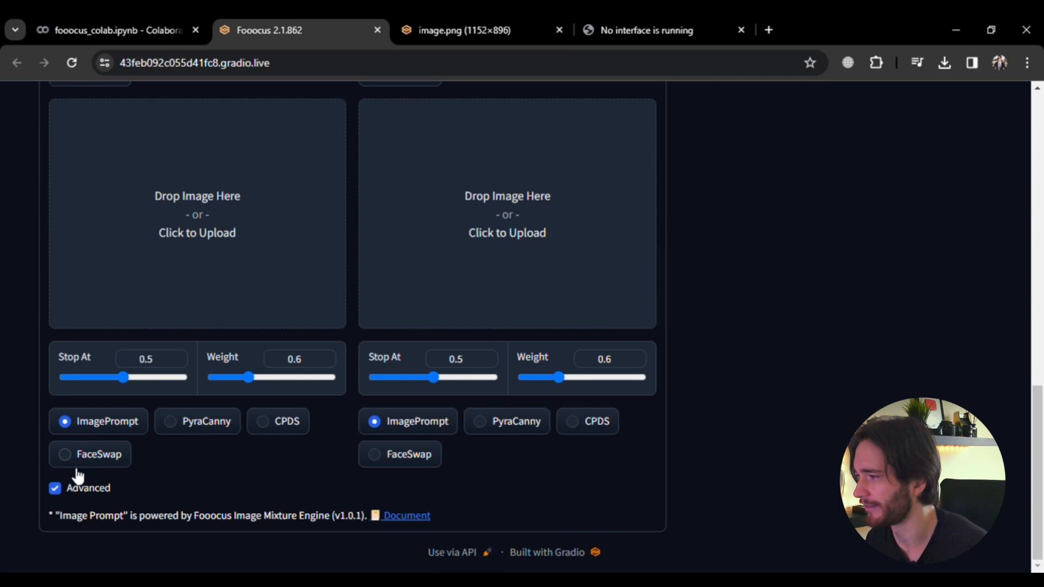
scroll("down", 3)
type("a closeup picture of a girl sitting under")
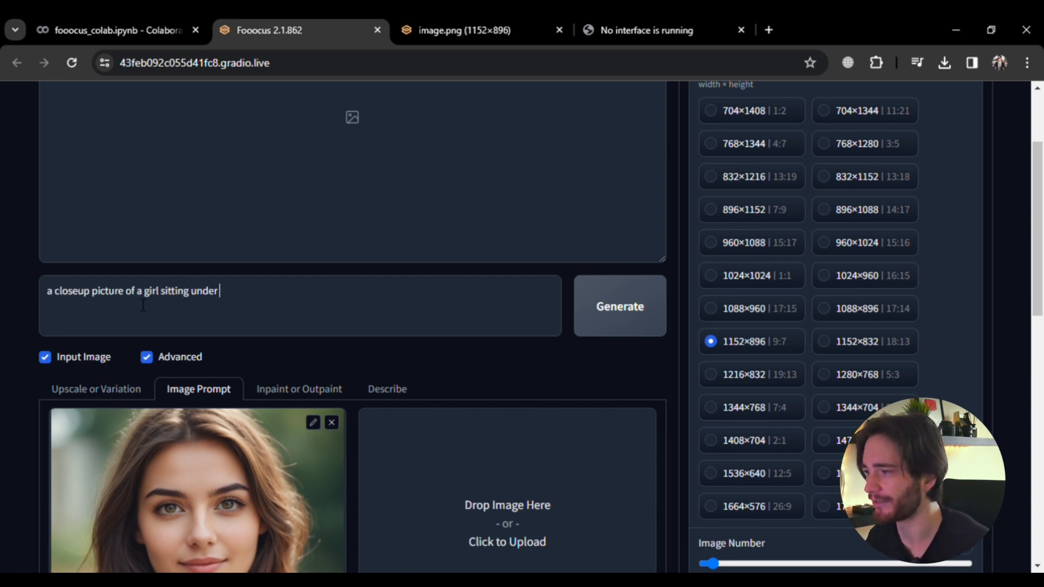
Generate the girl sitting under a cherry blossom tree and inspect the first result.
type("a cherry blossom tree")
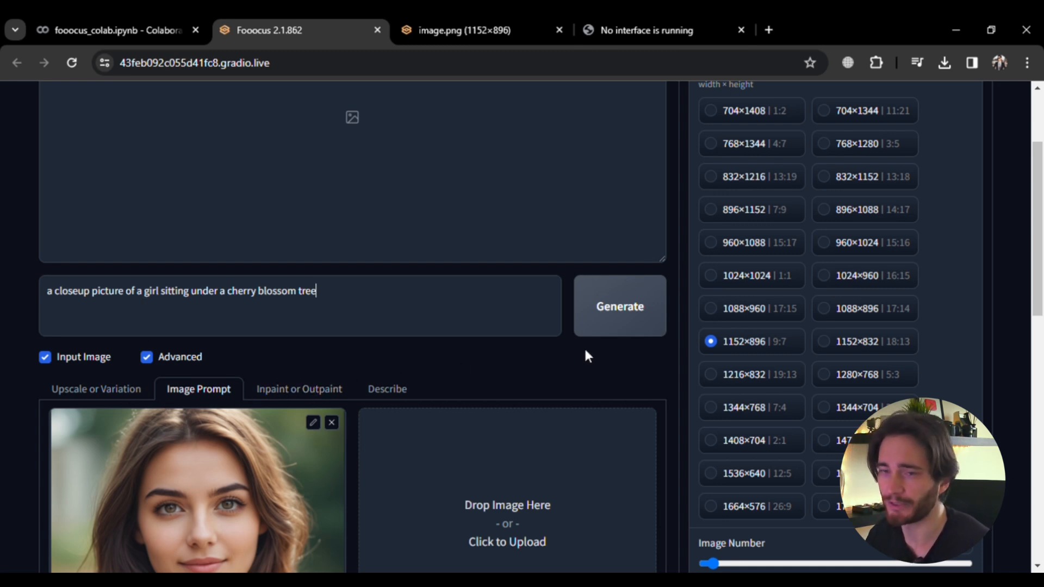
left_click(619, 306)
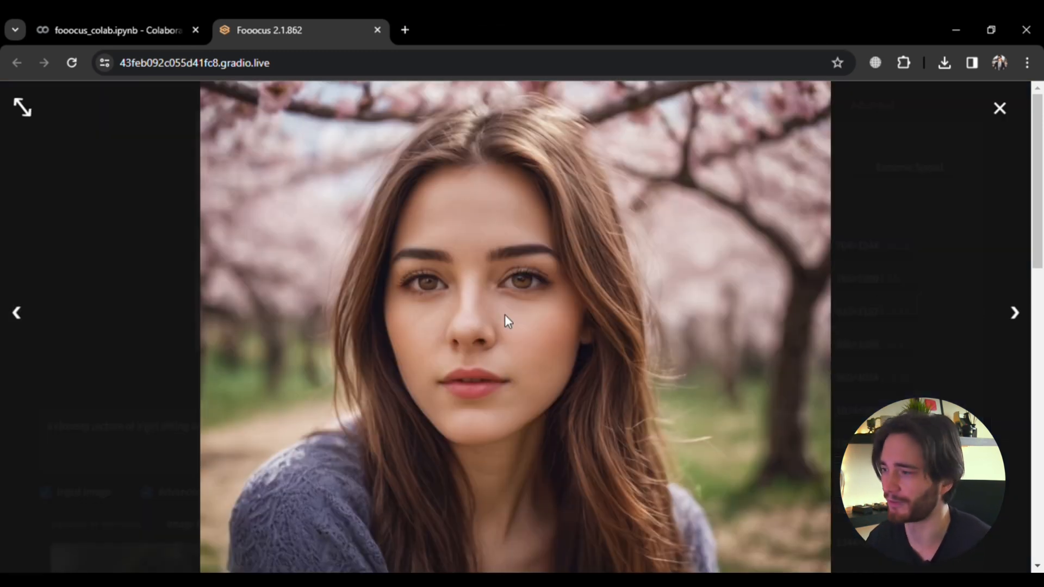
left_click(1015, 313)
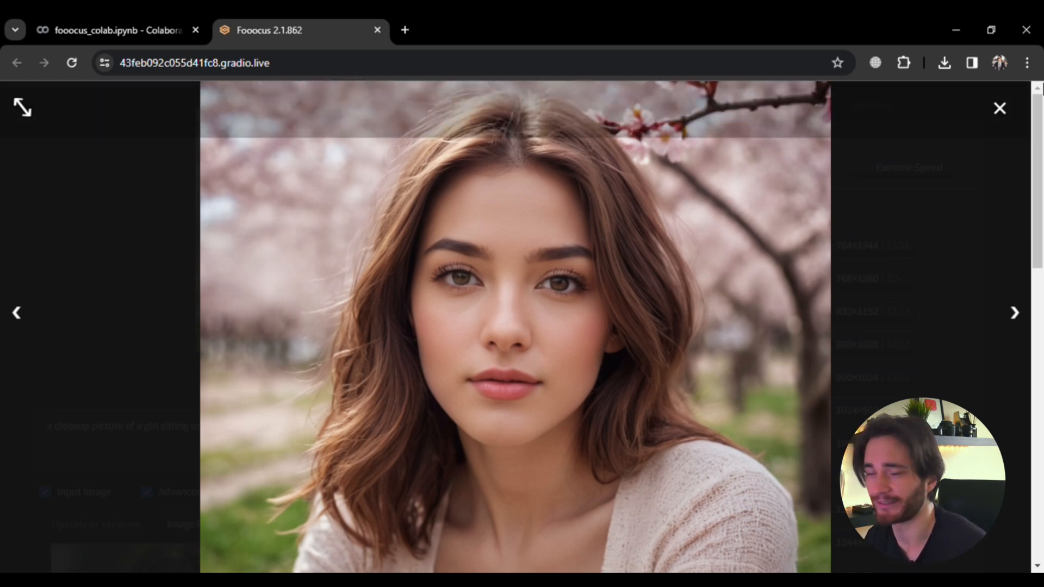
left_click(1001, 108)
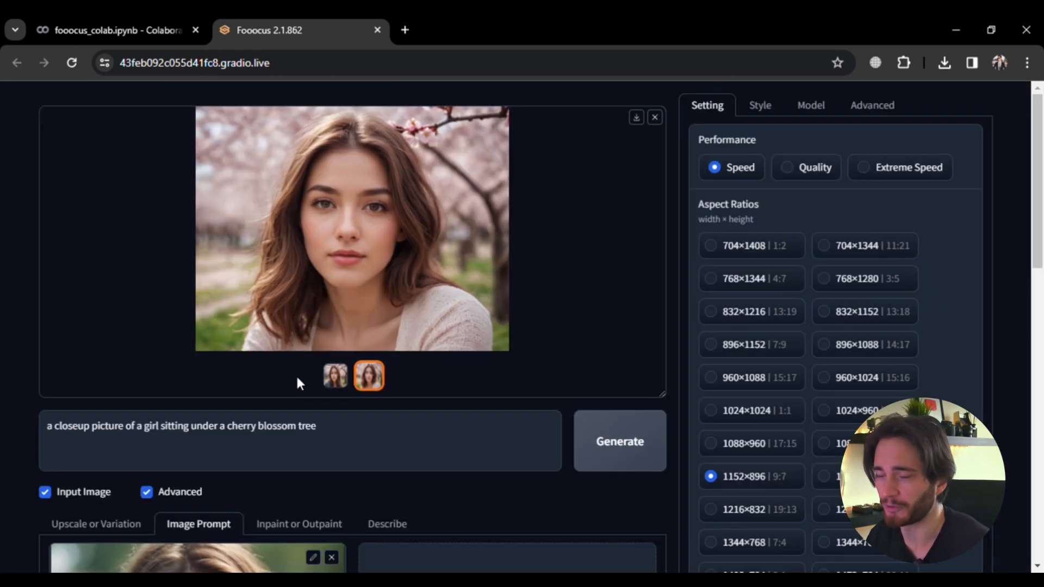
Compare the second cherry blossom portrait, then reload Fooocus keeping the face reference.
scroll("down", 3)
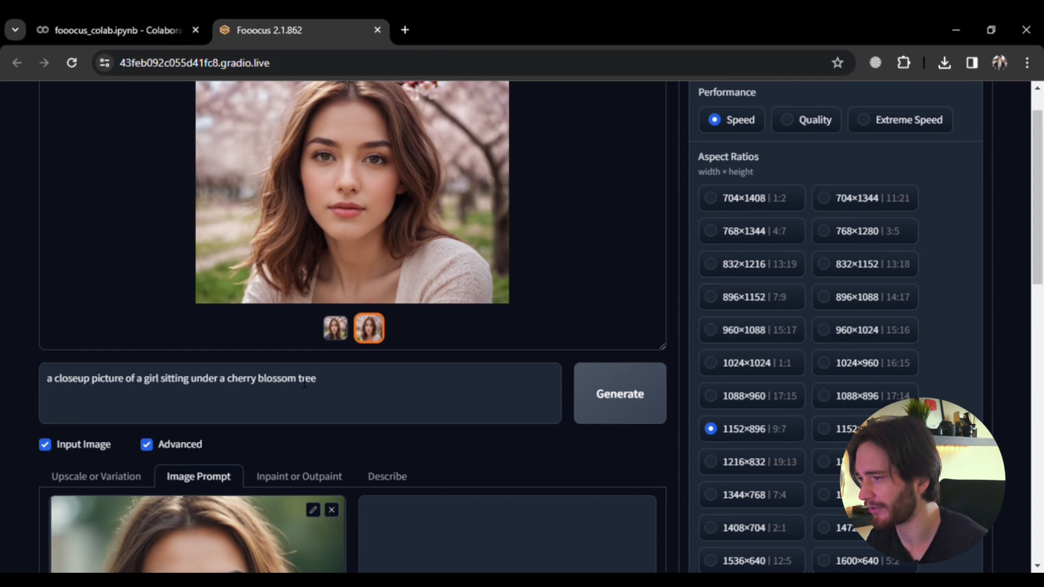
left_click(334, 327)
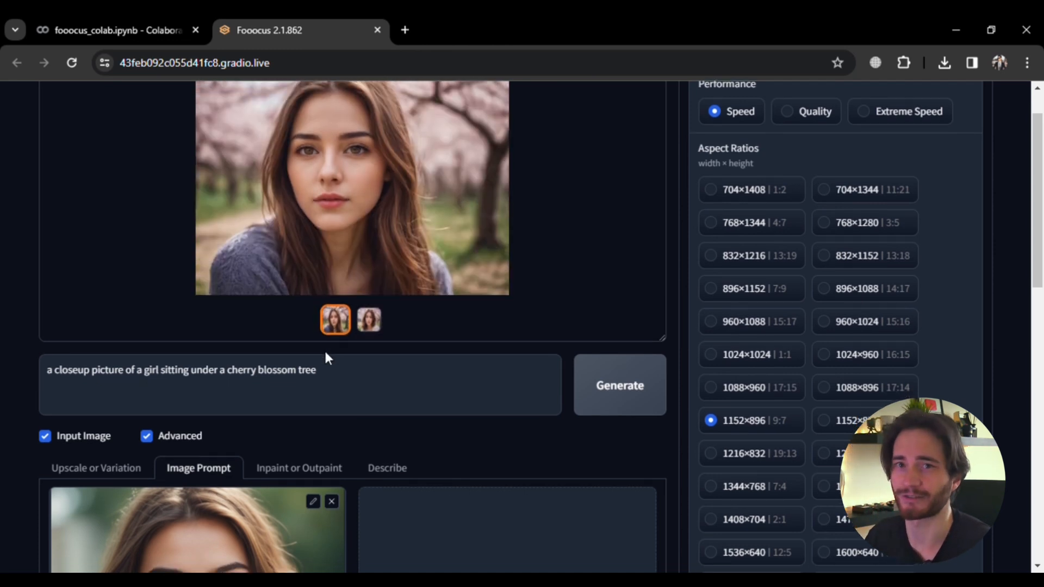
scroll("up", 3)
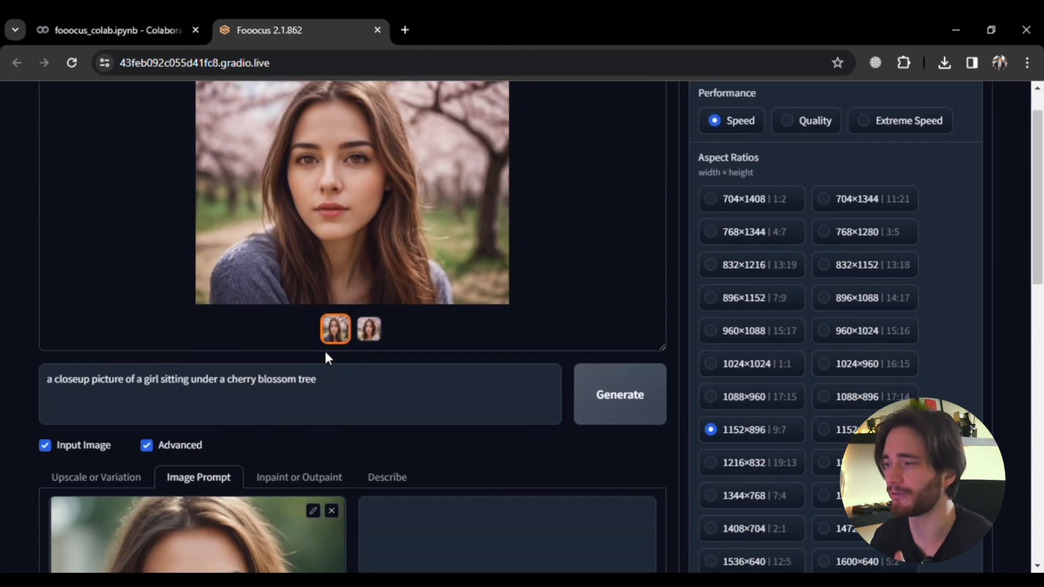
scroll("down", 3)
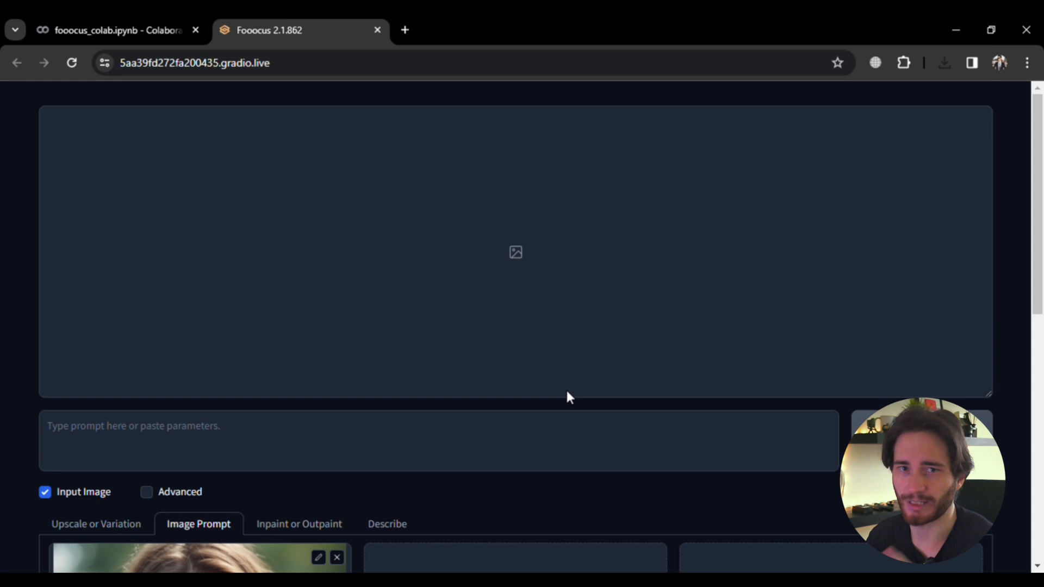
Add the sofa pose photo as a second image reference and start generating.
scroll("down", 3)
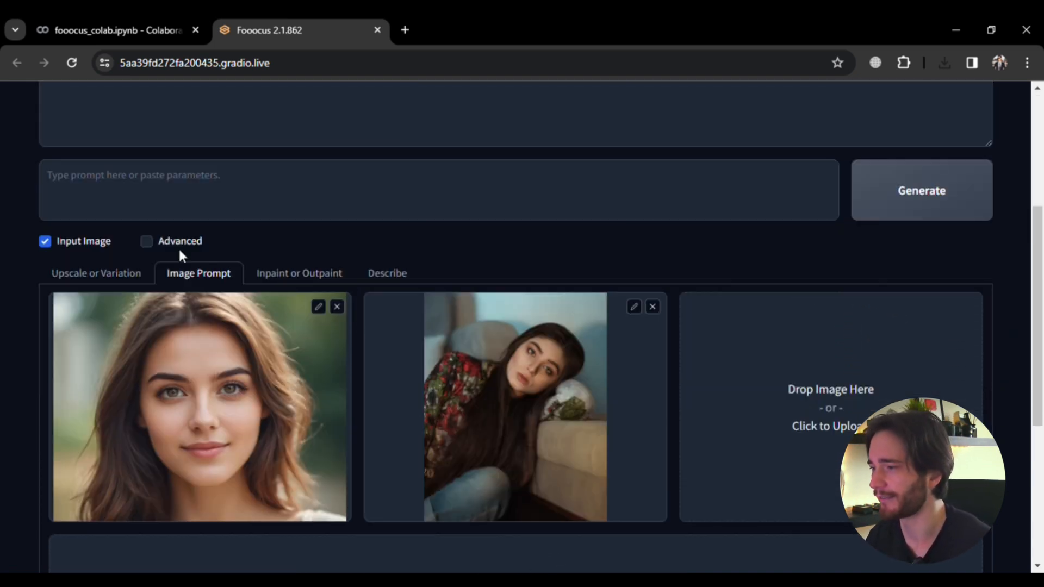
left_click(147, 241)
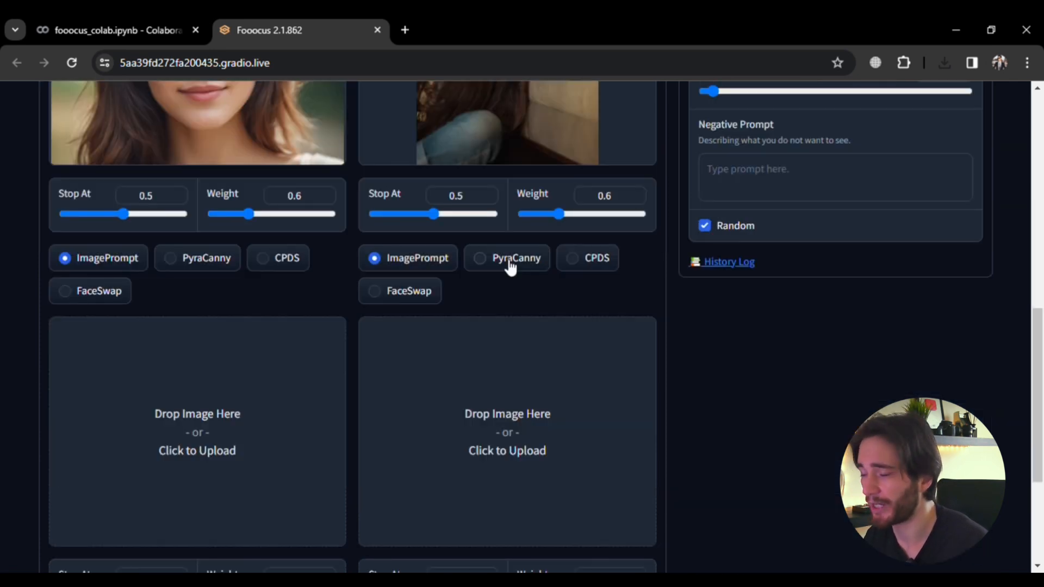
scroll("up", 3)
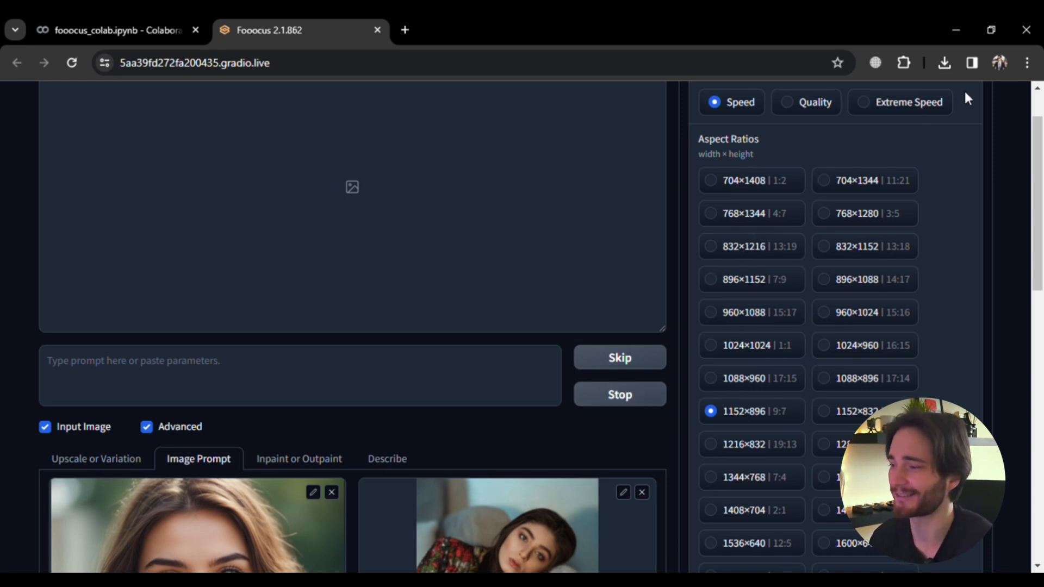
Switch Performance to Quality and compare the two leaning-pose results.
left_click(787, 167)
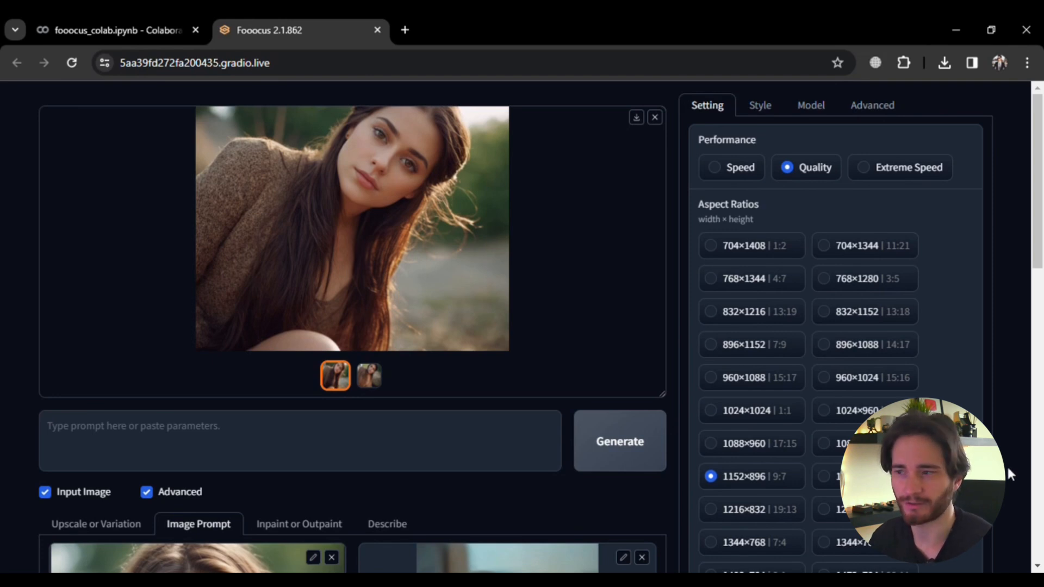
scroll("down", 3)
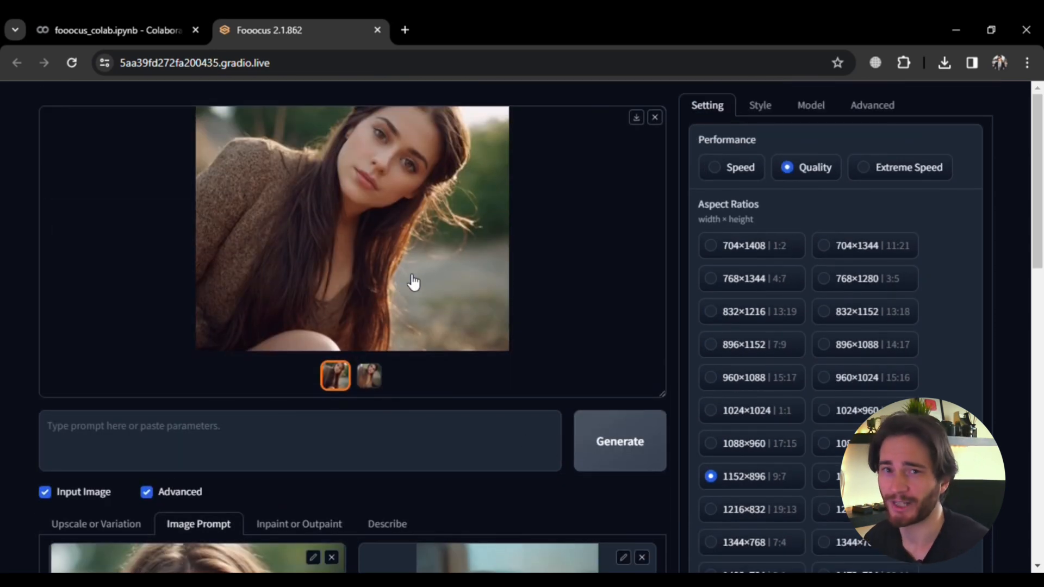
left_click(368, 375)
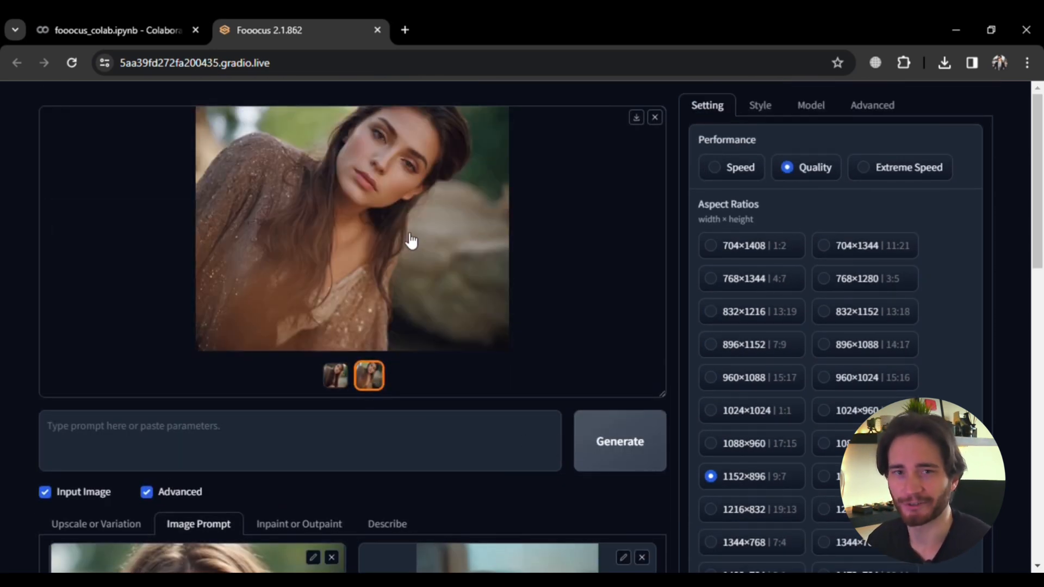
left_click(335, 375)
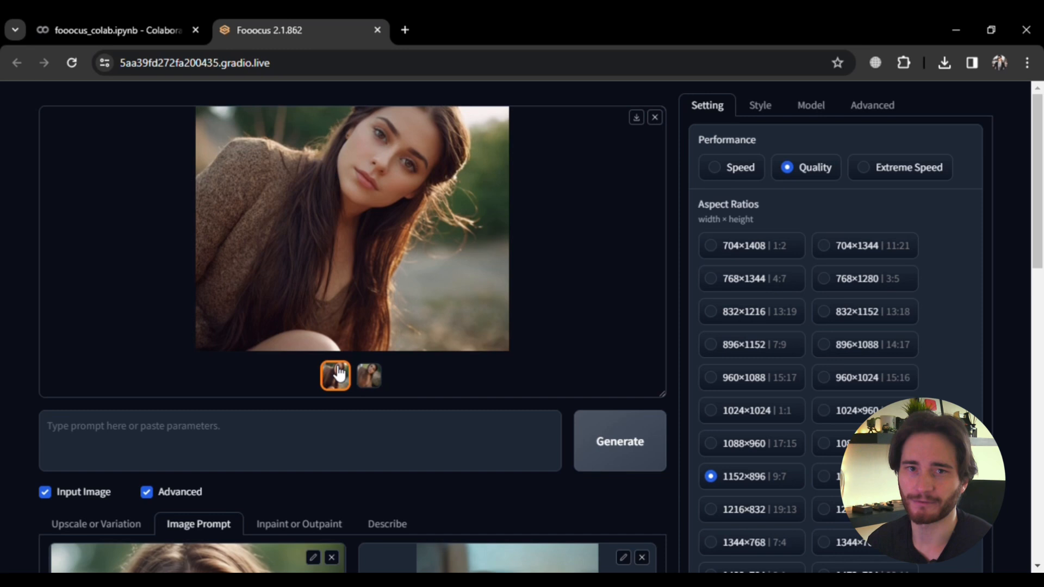
scroll("down", 3)
type("a girl riding a bicycle with her hairs flying")
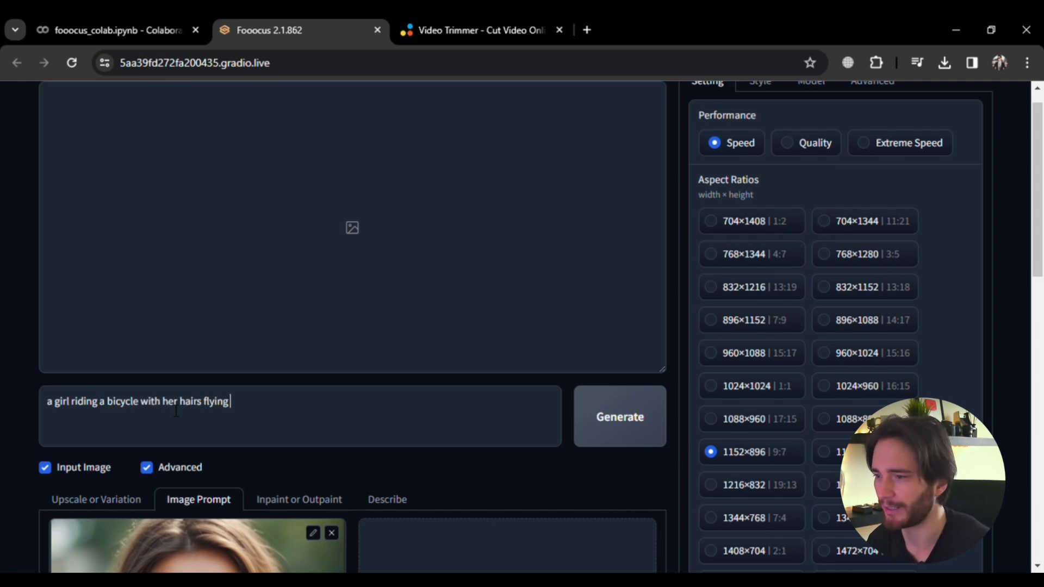
Generate the girl riding a bicycle with her hair flying, using Speed performance.
scroll("down", 3)
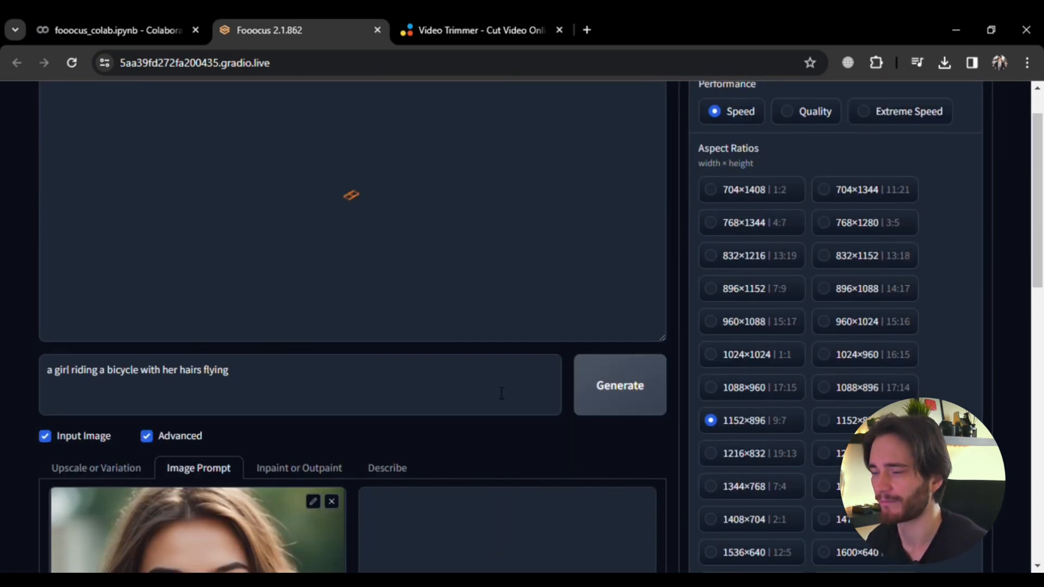
left_click(619, 385)
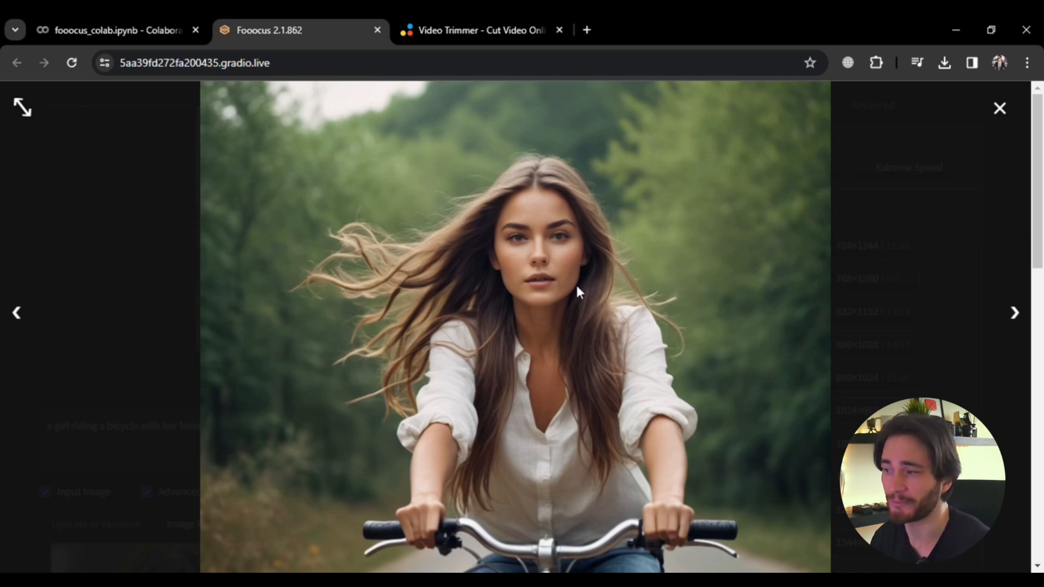
mouse_move(512, 301)
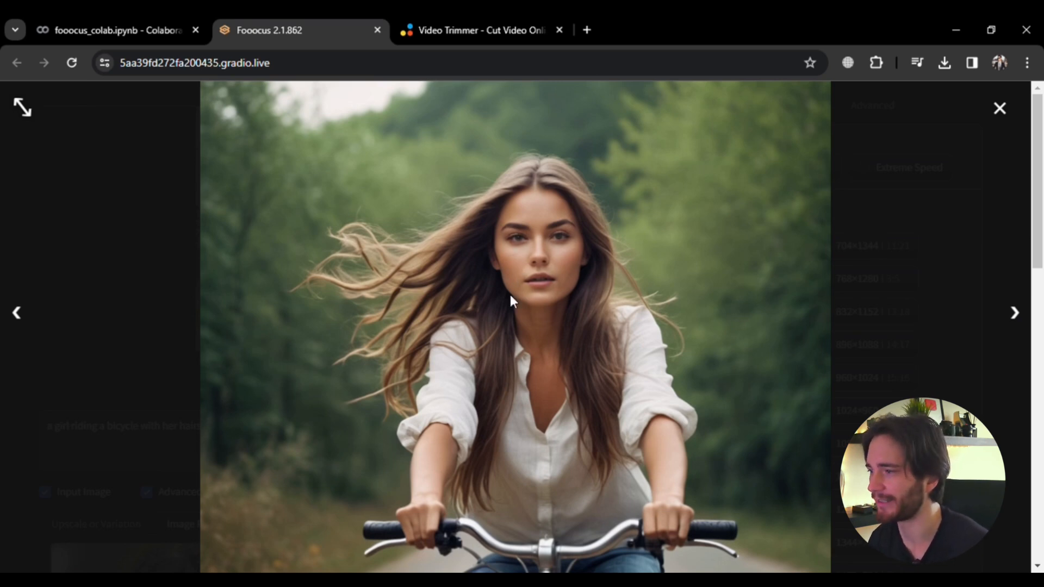
mouse_move(556, 248)
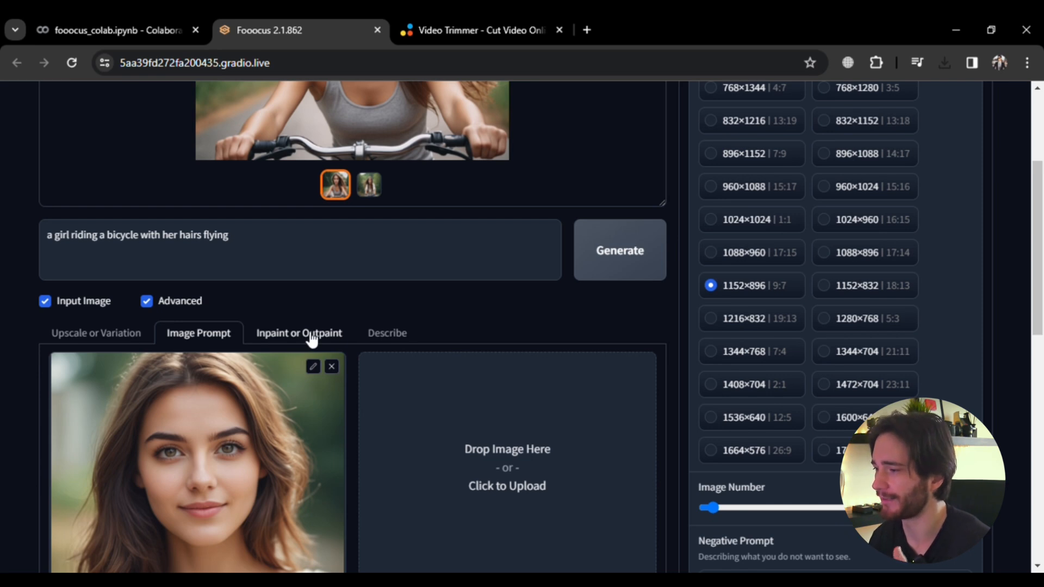
Load the bicycle image into the inpaint canvas and mask the girl's neck area.
left_click(299, 333)
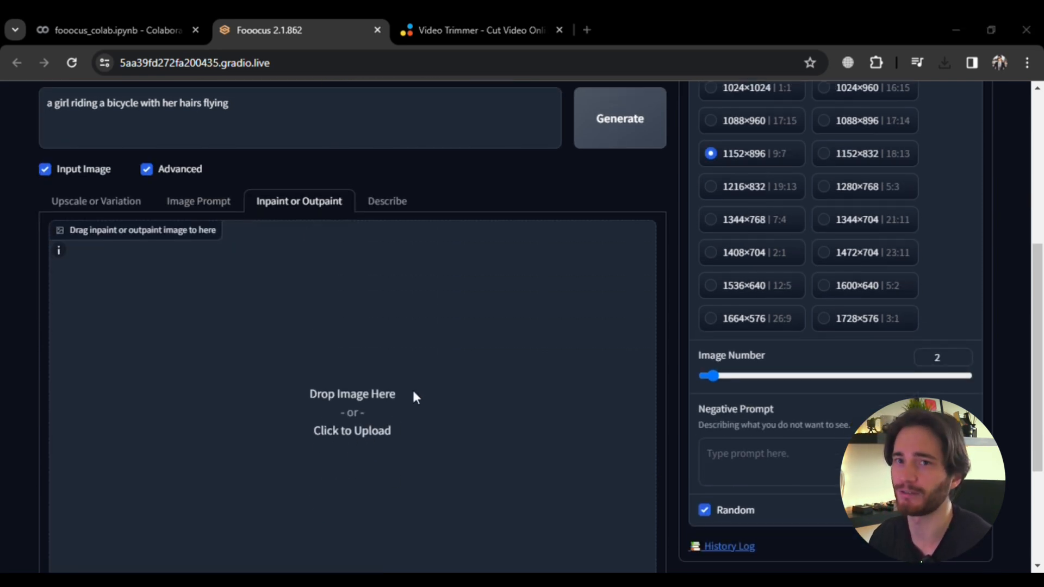
mouse_move(524, 351)
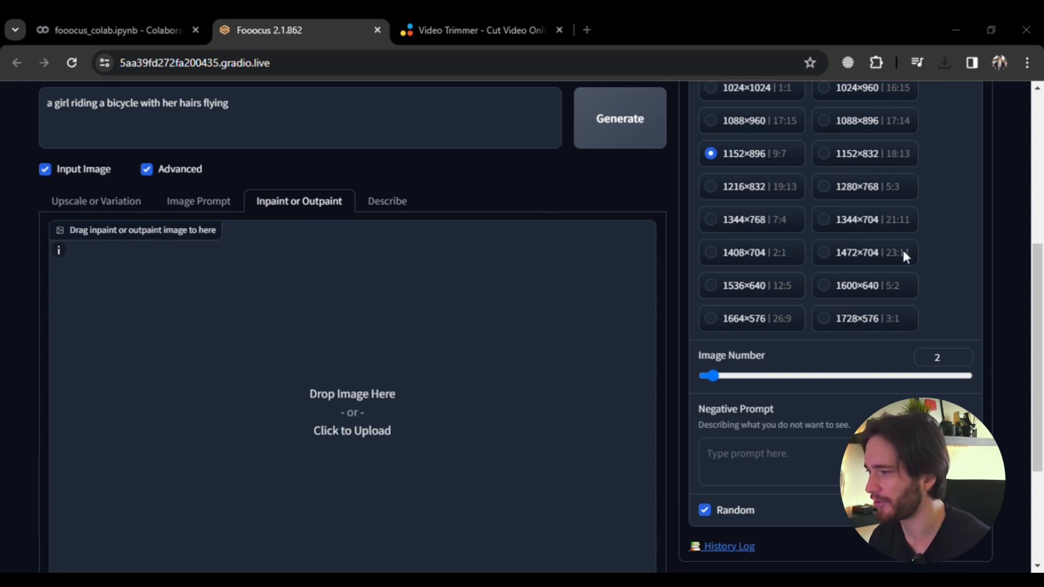
mouse_move(906, 330)
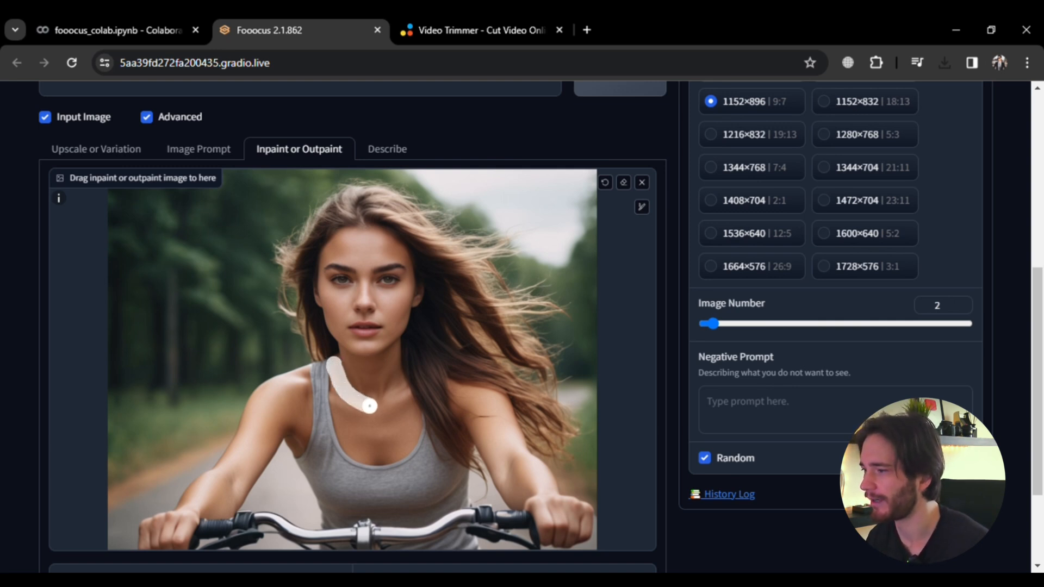
scroll("down", 3)
type("a")
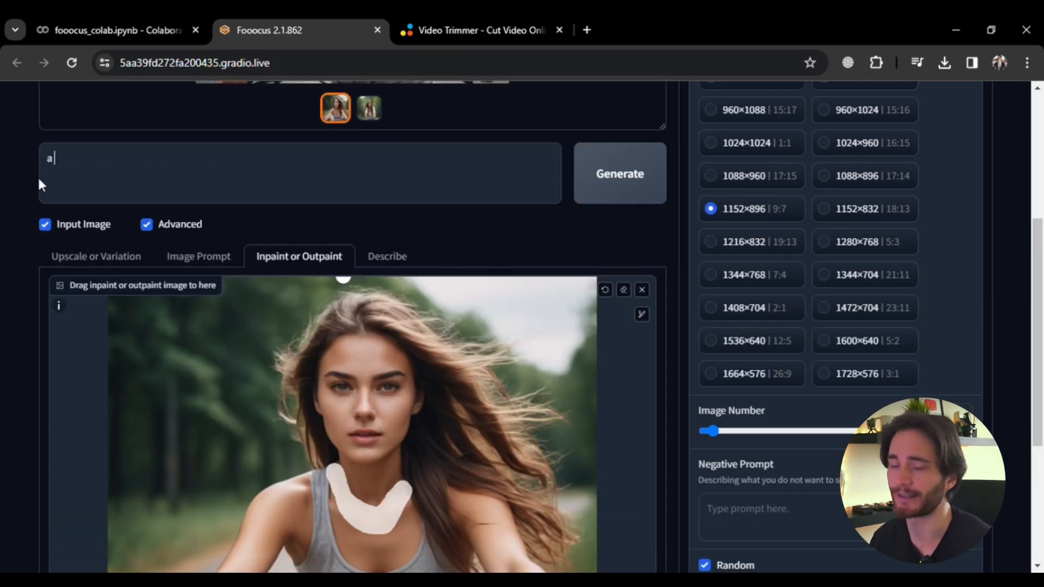
Generate 'a silver necklace' on the masked neck and review the enlarged result.
scroll("down", 3)
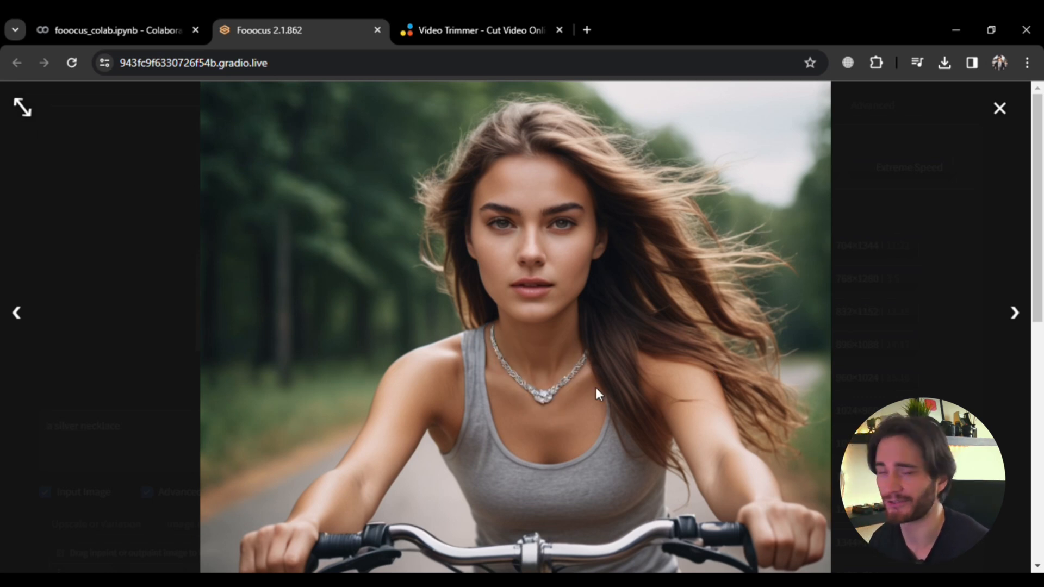
mouse_move(506, 370)
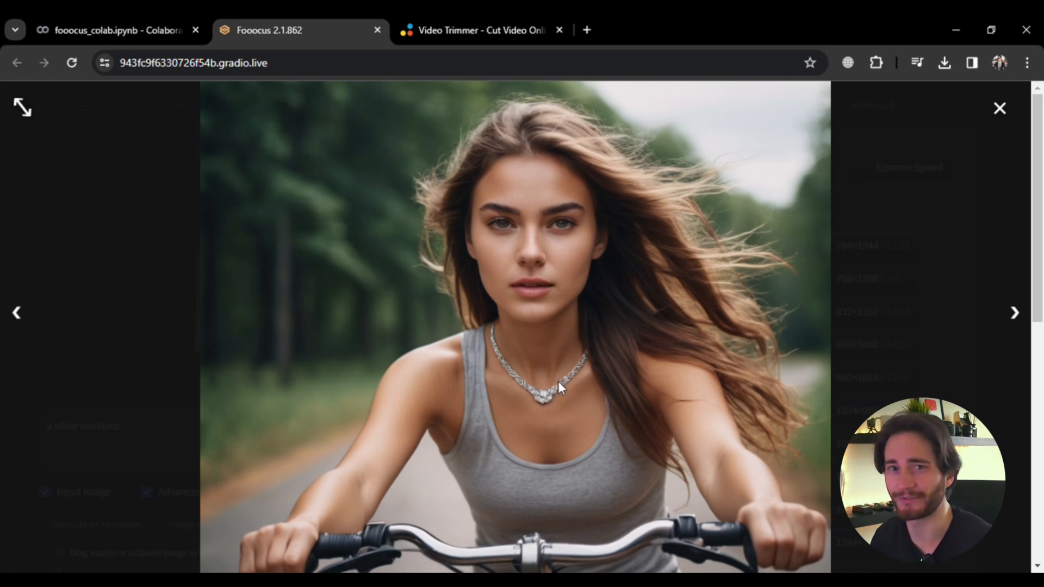
mouse_move(526, 383)
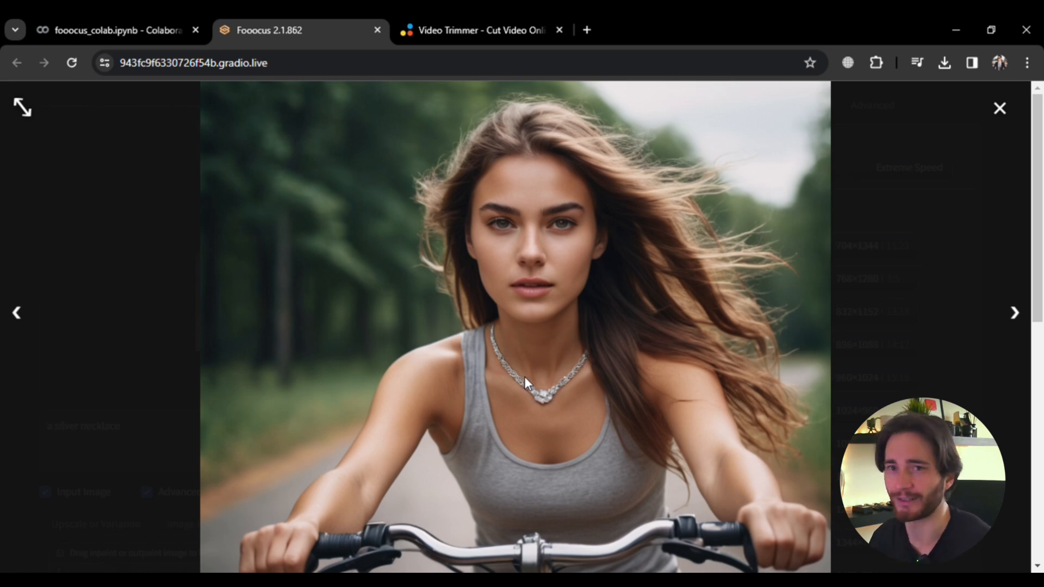
left_click(999, 108)
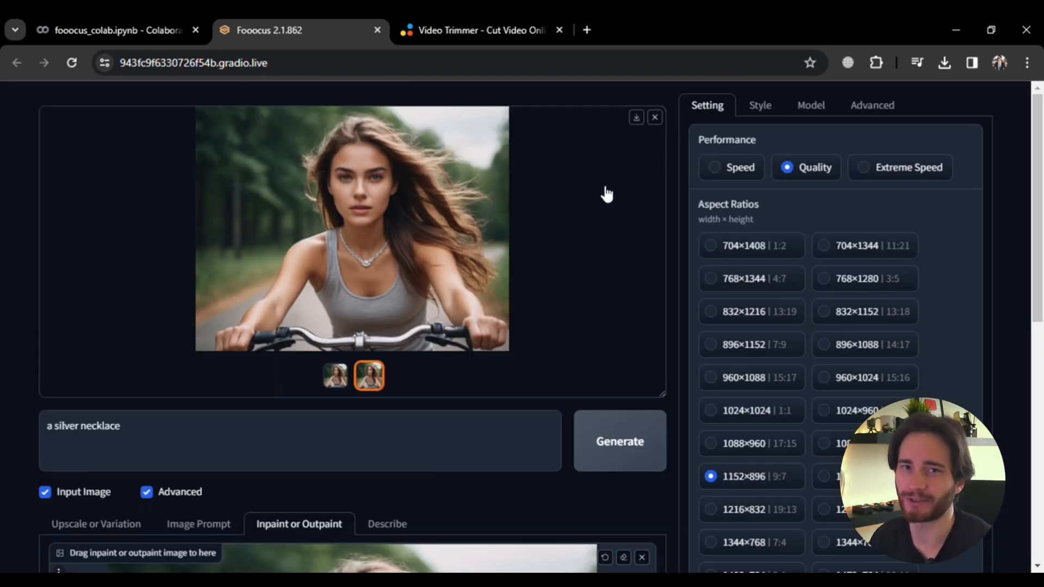